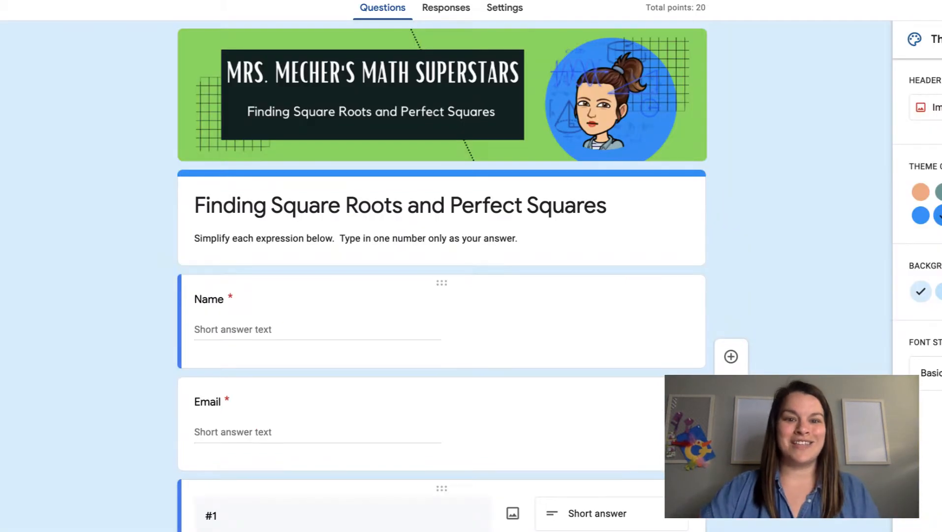
mouse_move(805, 117)
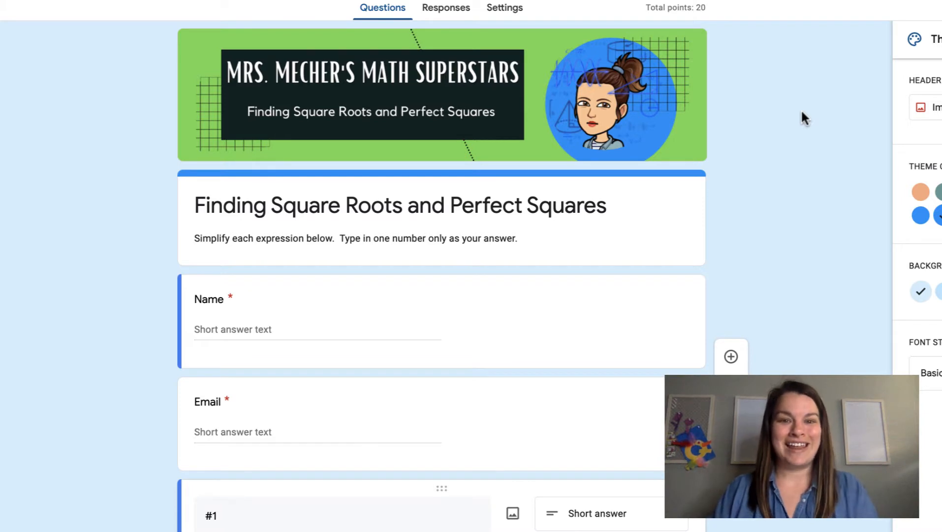
Switch to Canva and search for Google Form header templates
click(454, 17)
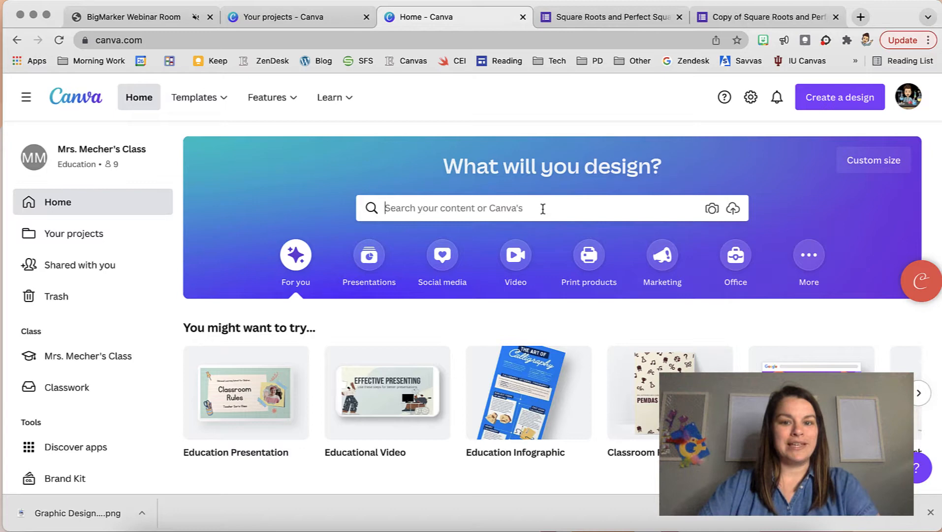
text(Go)
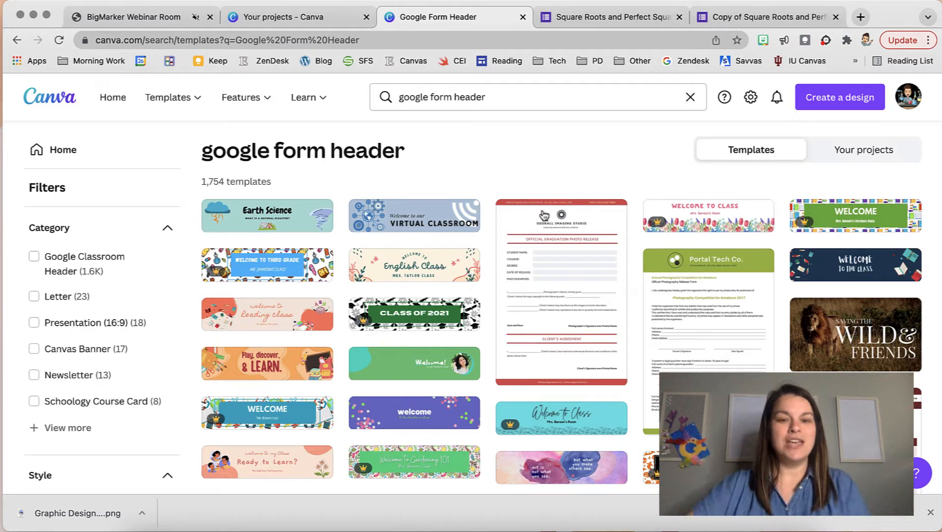
scroll(down, 3)
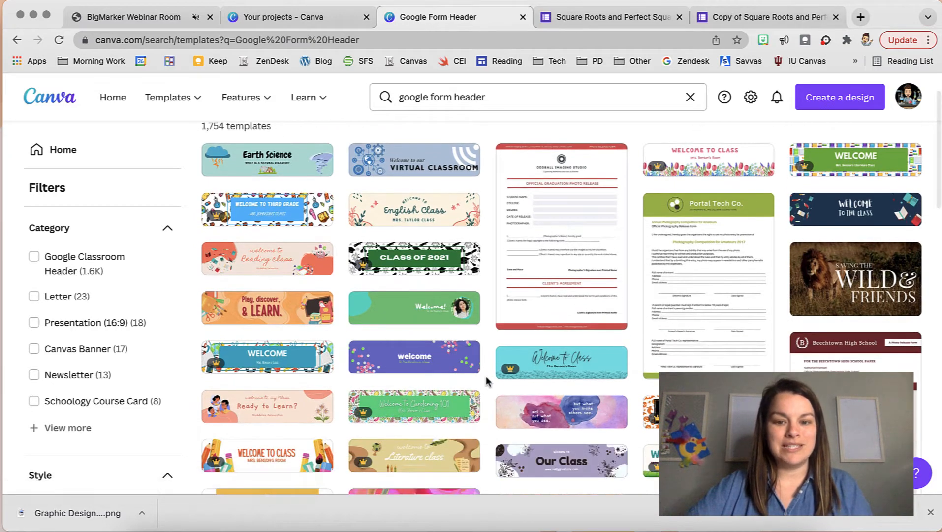
scroll(down, 3)
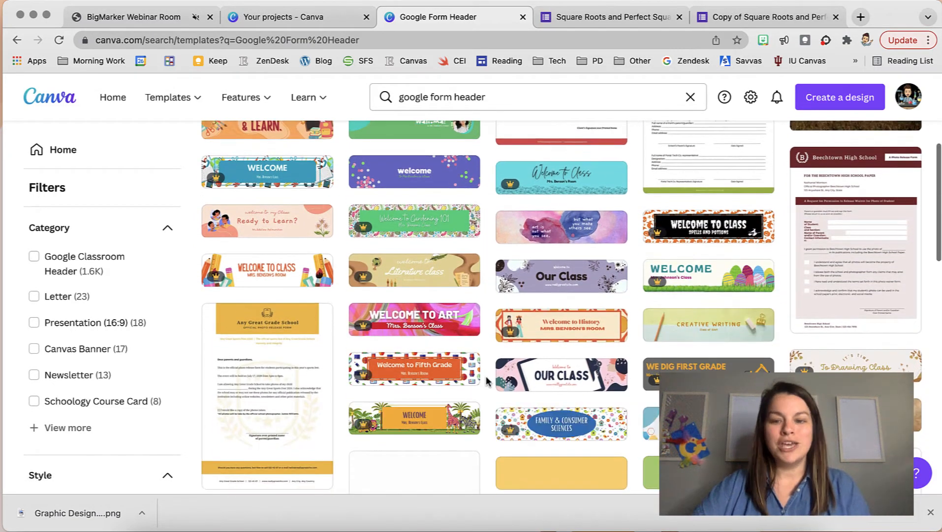
scroll(down, 3)
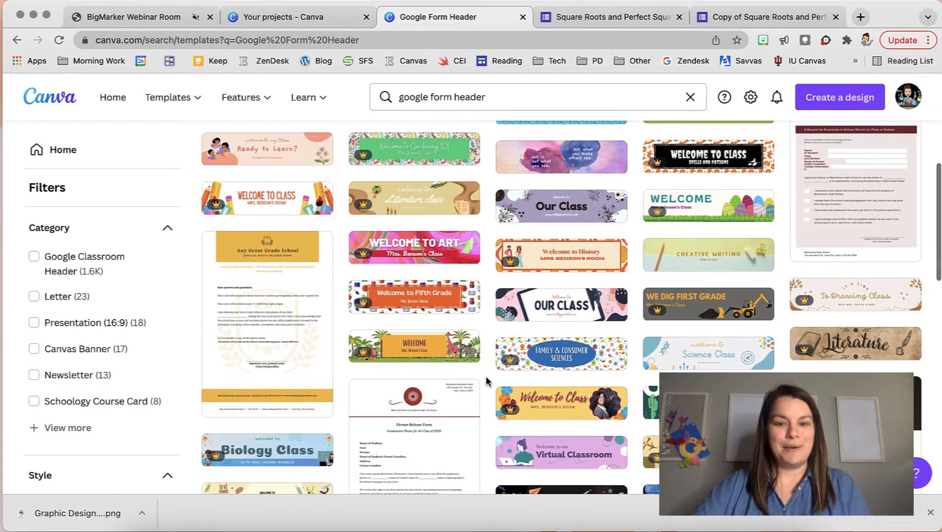
scroll(down, 3)
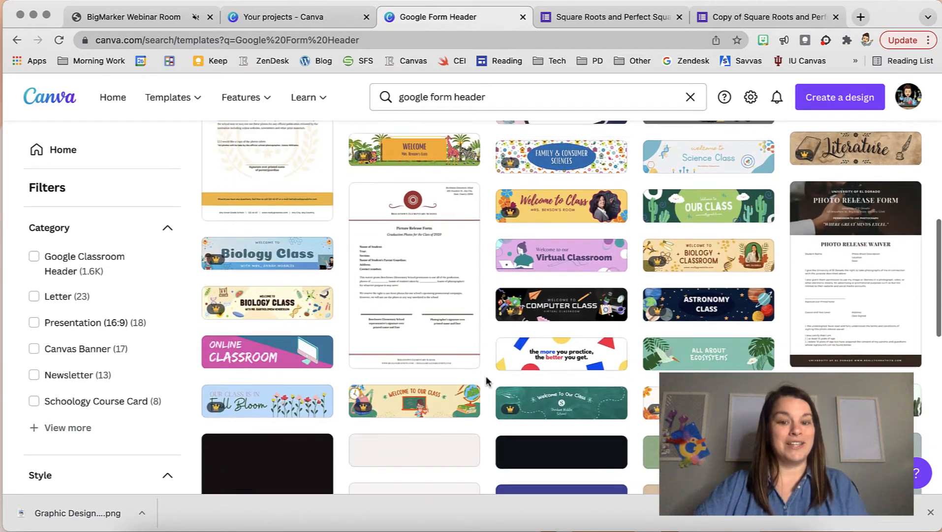
scroll(down, 3)
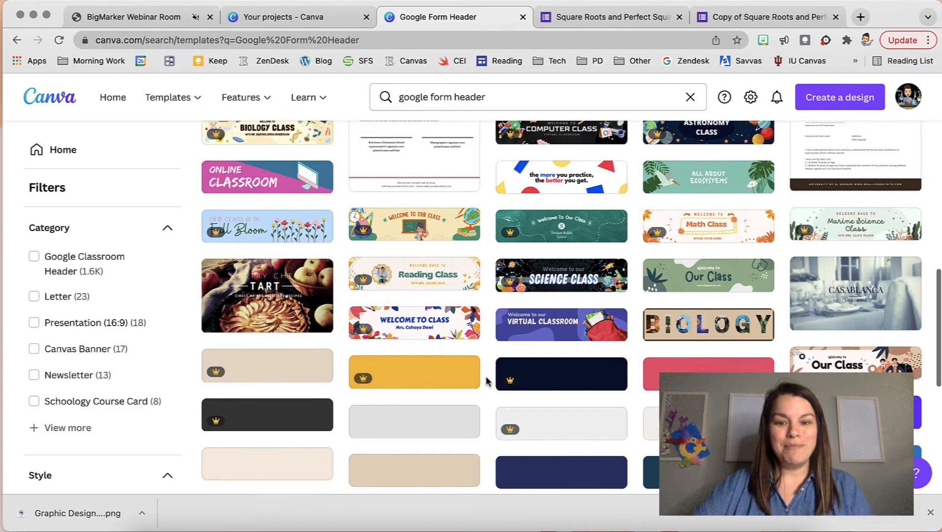
scroll(down, 3)
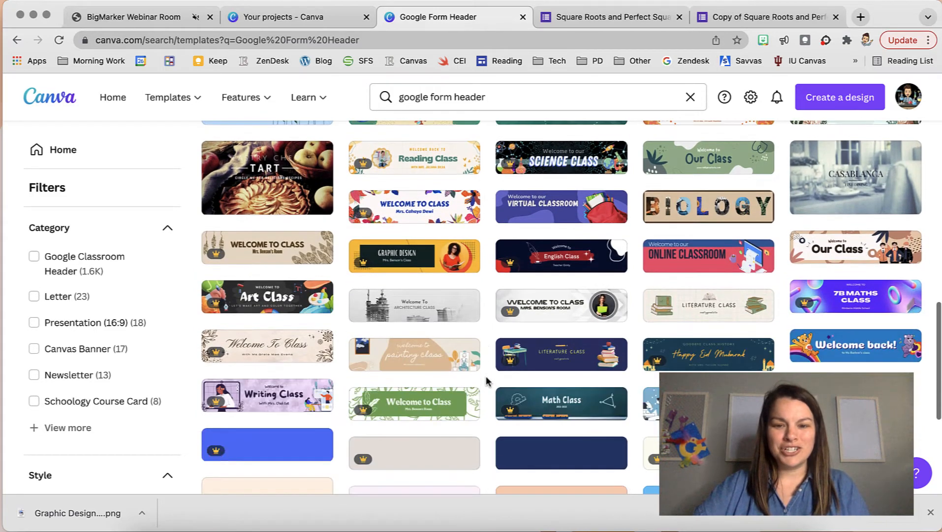
scroll(down, 3)
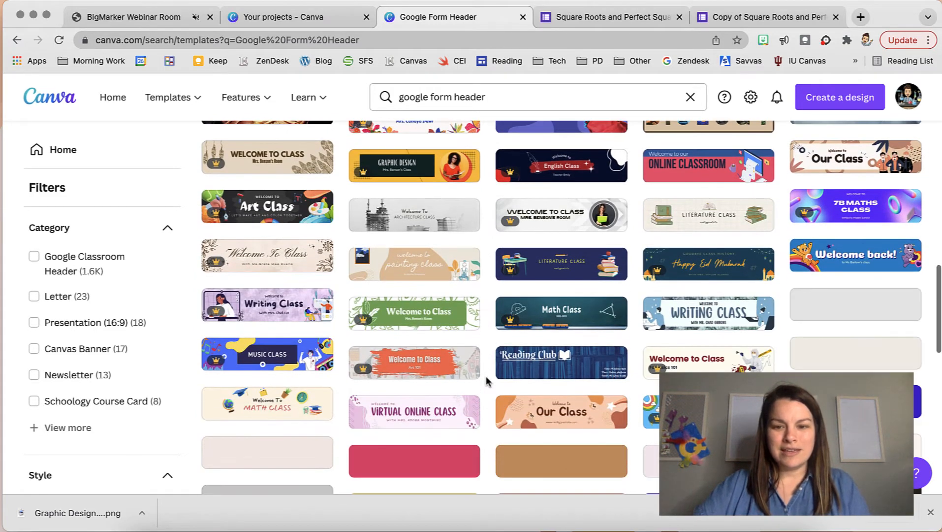
scroll(down, 3)
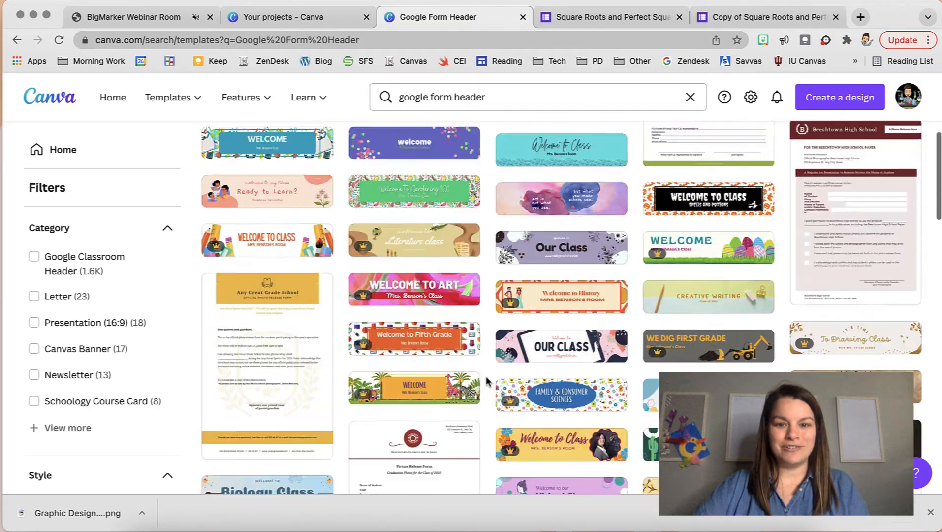
scroll(down, 3)
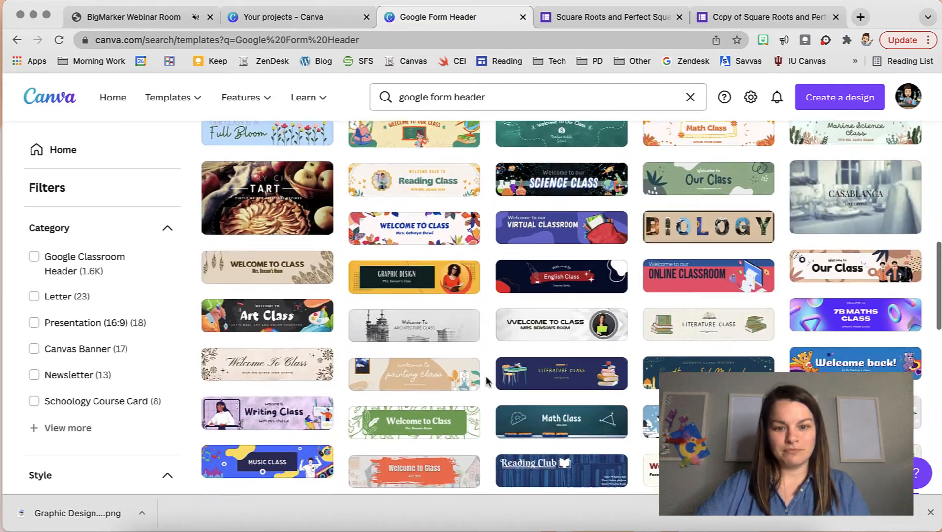
scroll(down, 3)
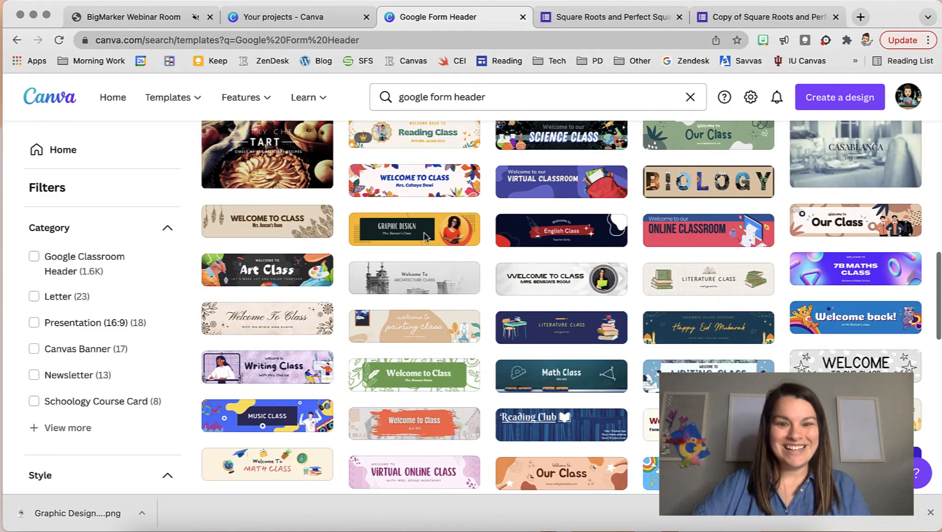
click(463, 329)
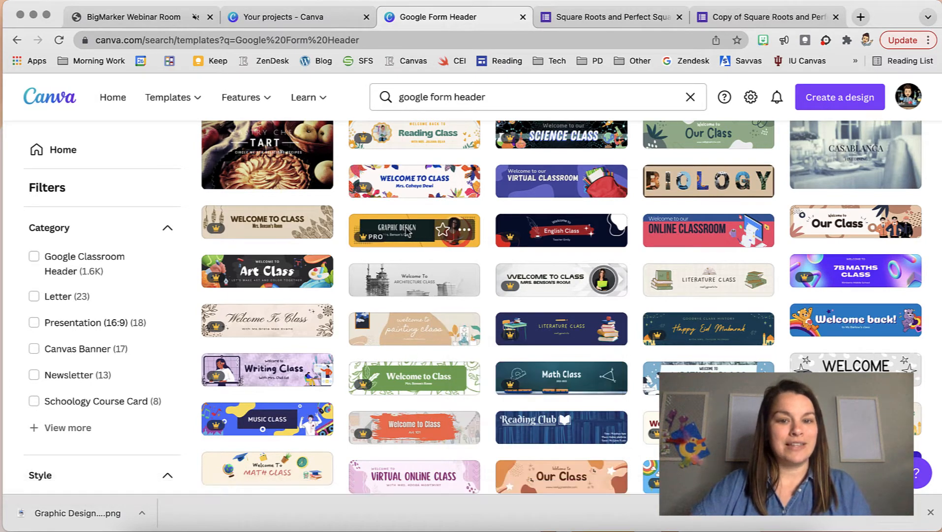
Open the Graphic Design class header template beside the copied square roots form
click(414, 229)
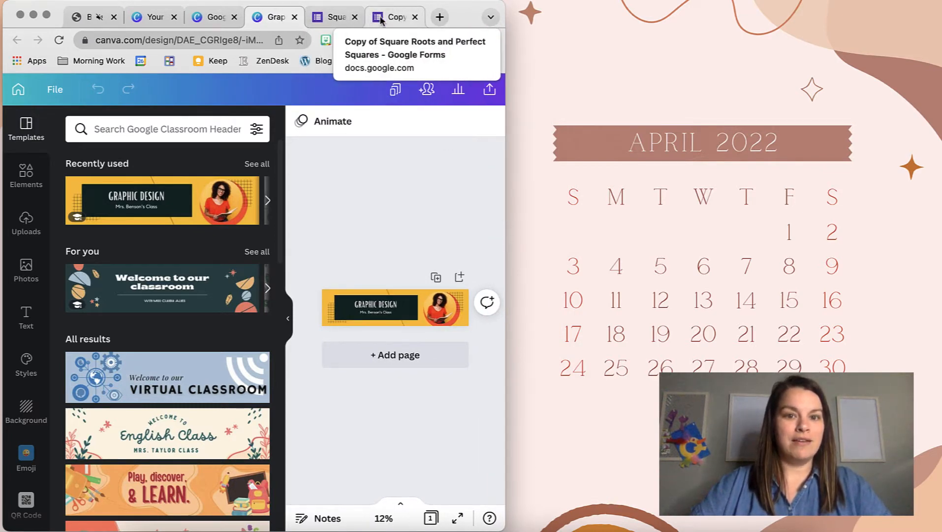
click(394, 17)
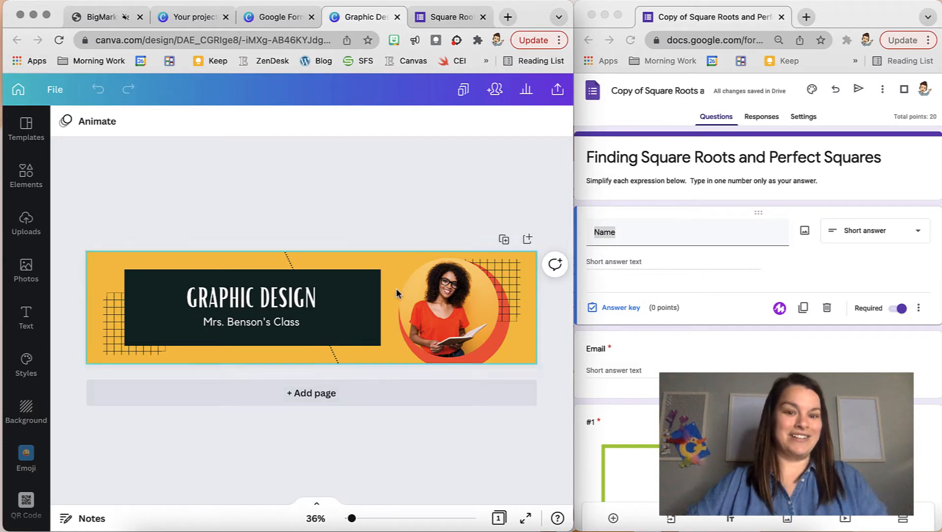
mouse_move(385, 262)
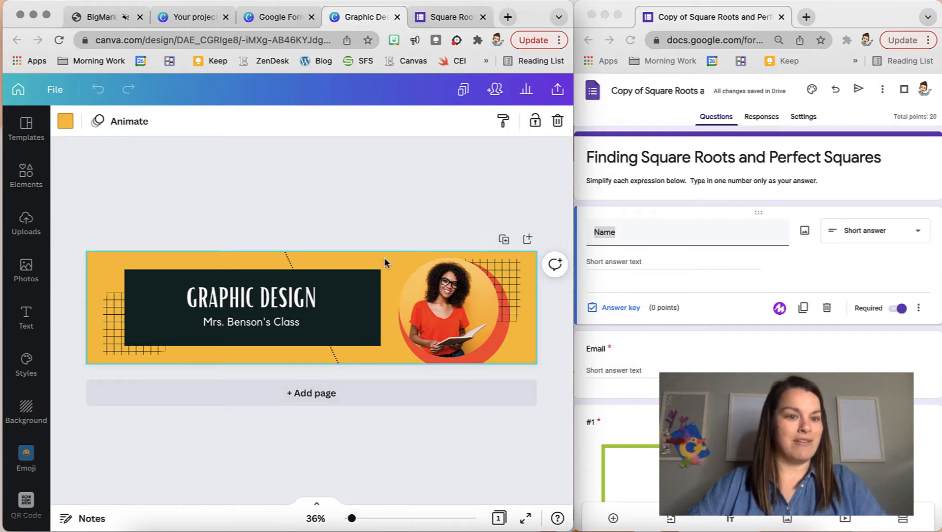
Make the header background lime green with custom colour #9FCB15
click(66, 121)
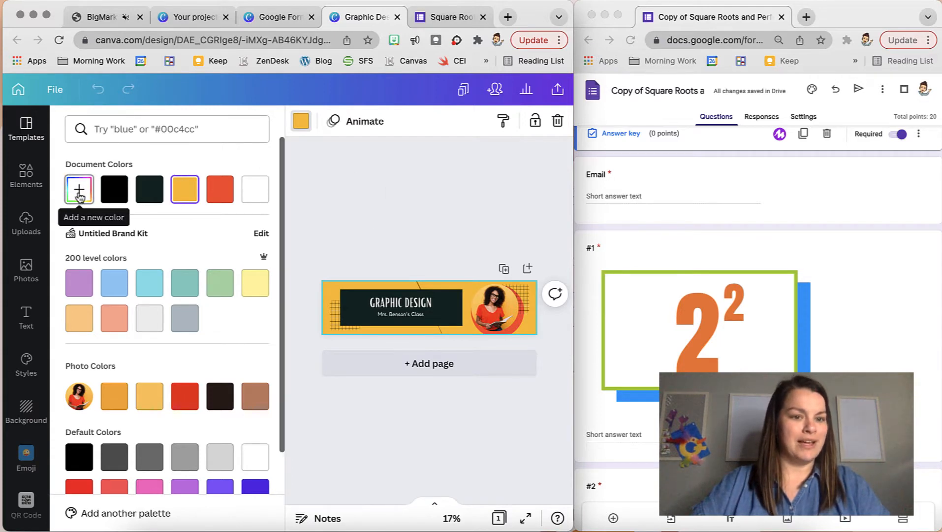
click(79, 188)
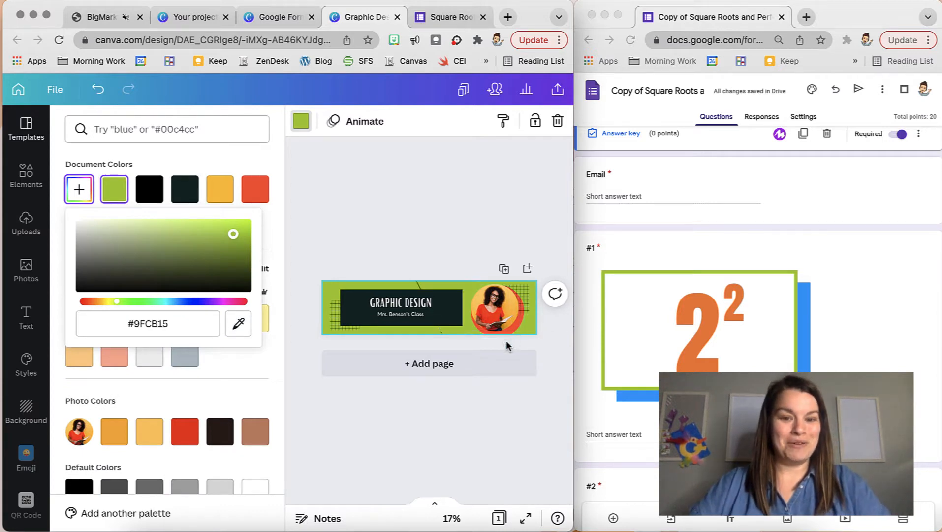
click(498, 307)
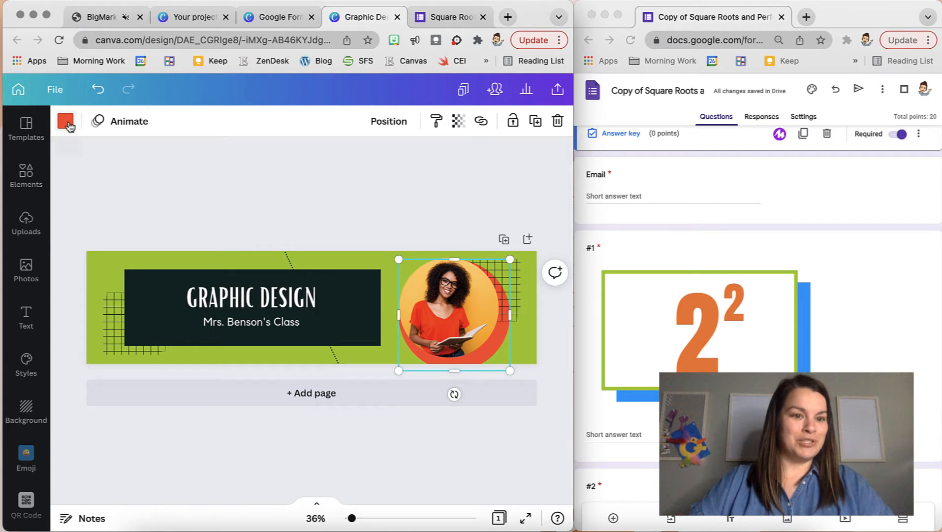
Change the circle behind the teacher photo to a custom blue
click(65, 121)
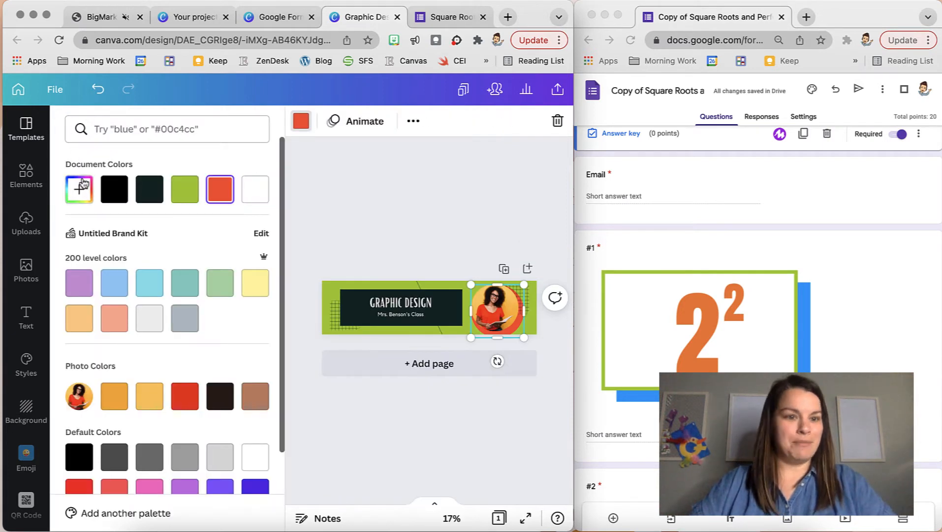
click(79, 189)
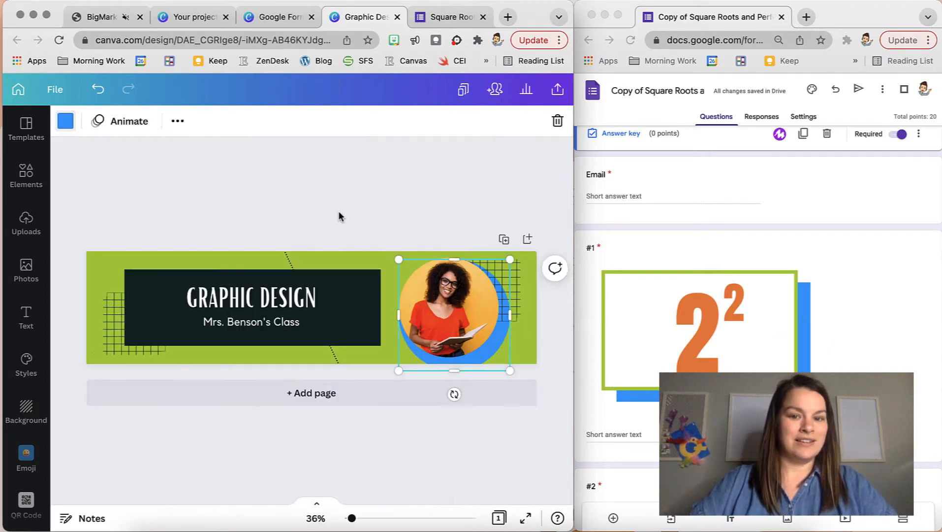
click(401, 452)
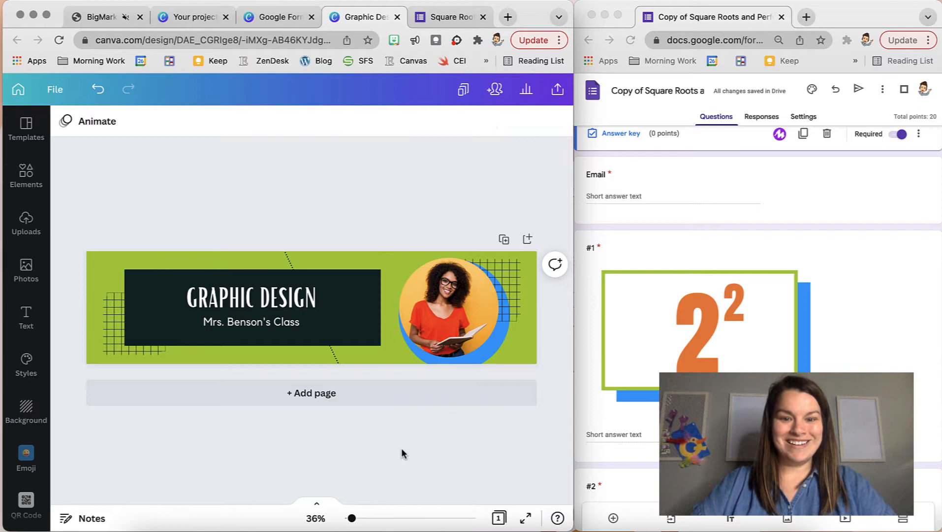
Upload math.png and place the cartoon avatar in the circle, replacing the photo
click(251, 298)
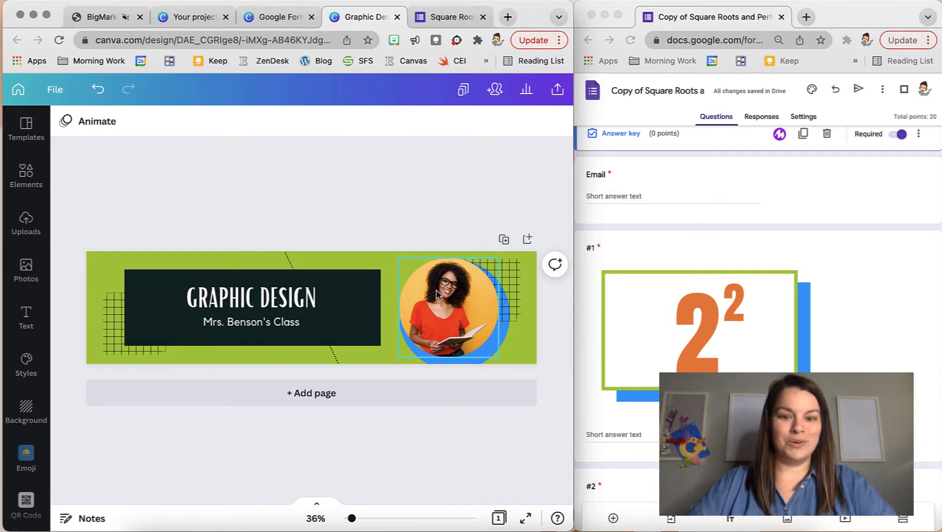
click(250, 295)
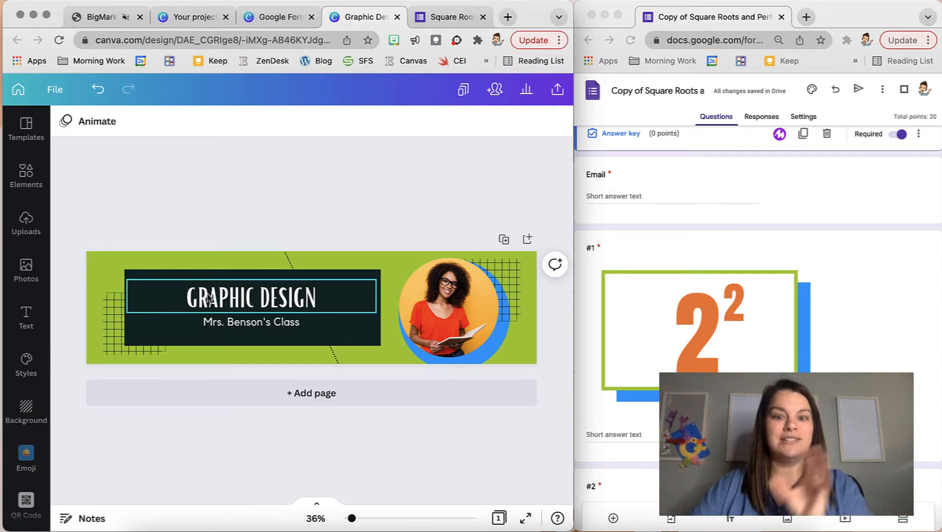
click(142, 204)
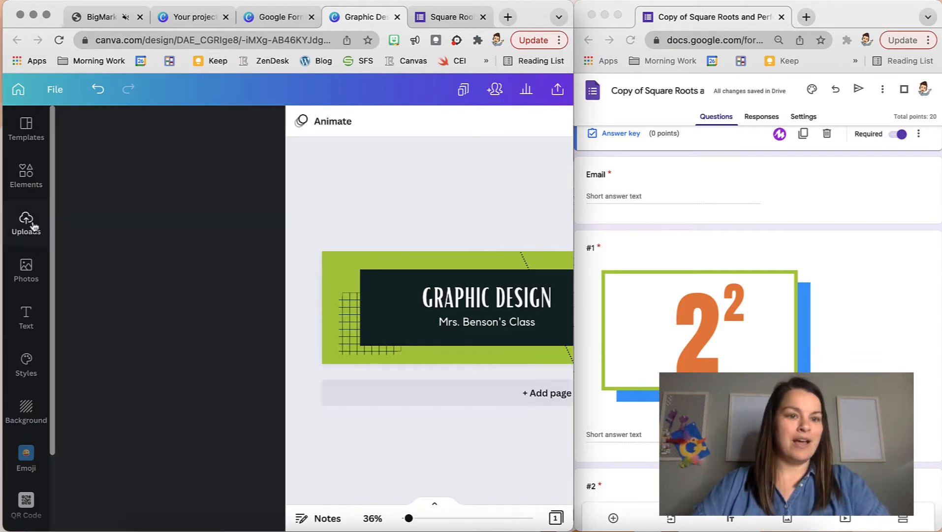
click(25, 222)
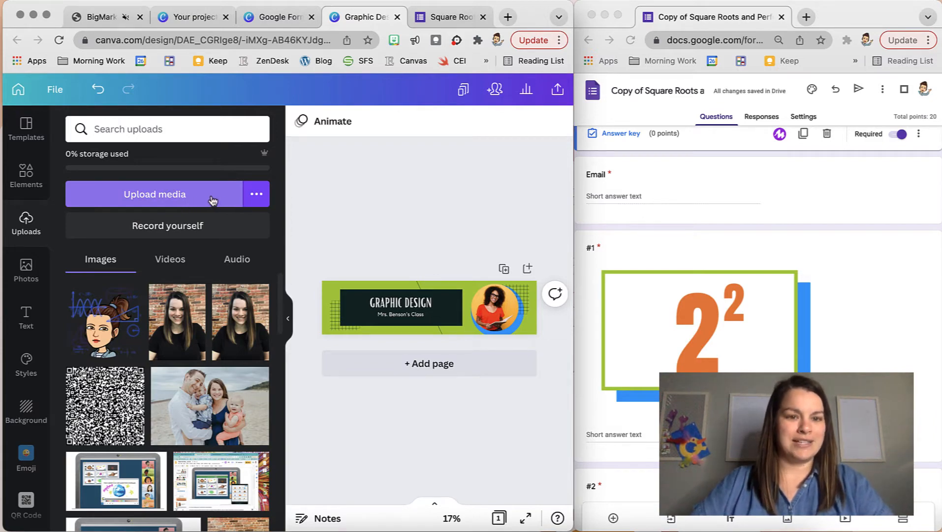
click(155, 194)
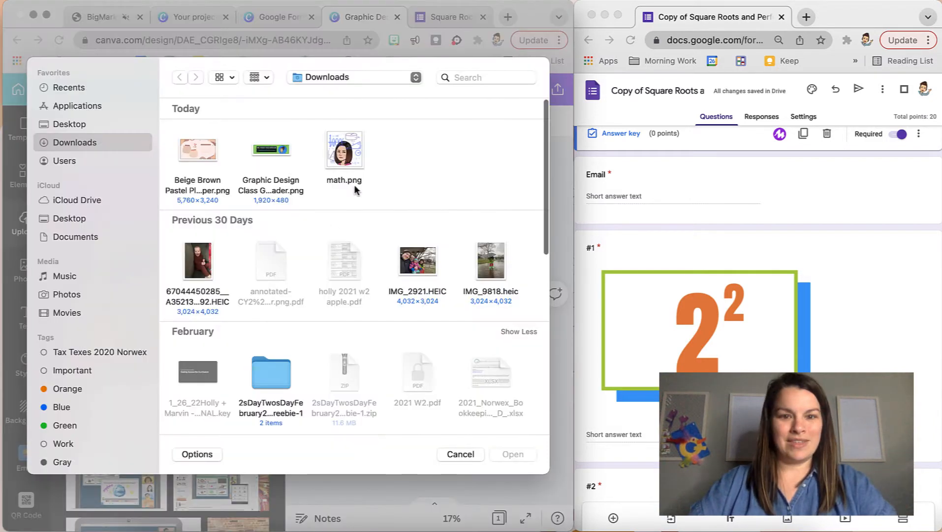
click(460, 453)
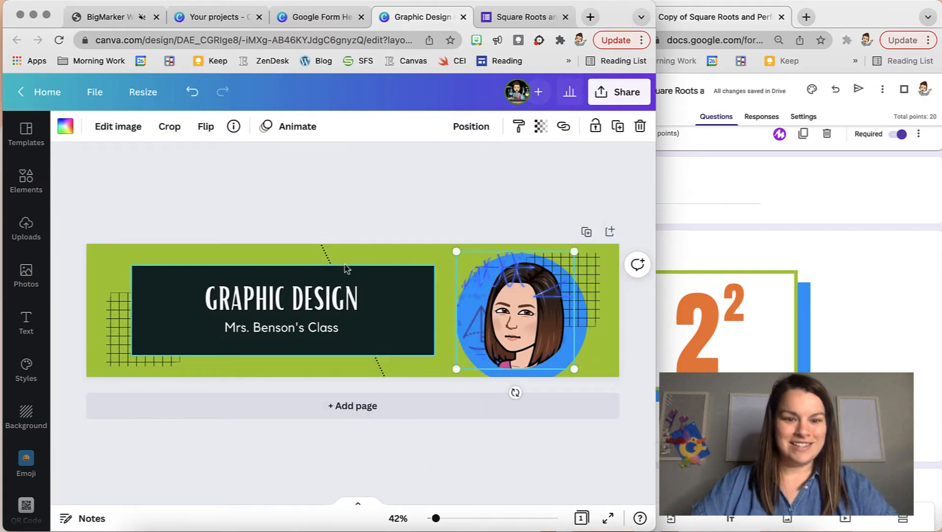
click(310, 298)
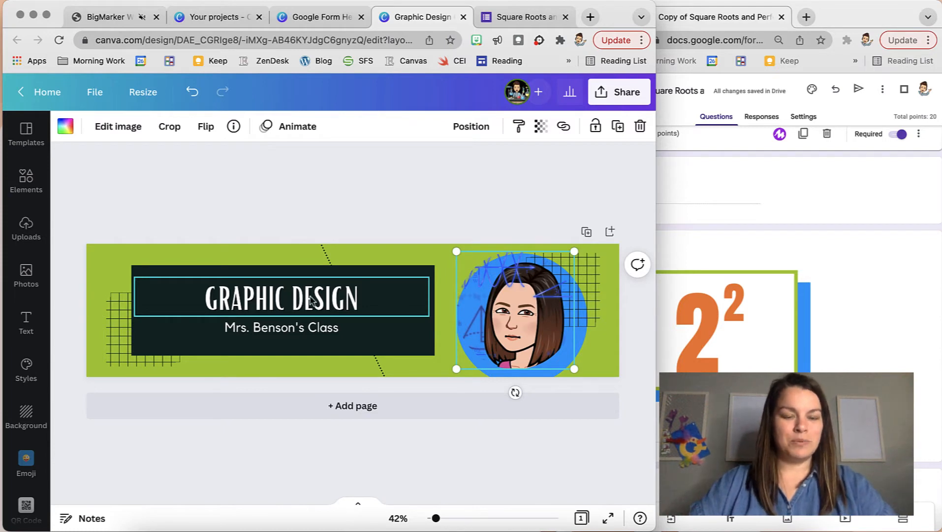
Retitle the header 'MRS. MECHER'S MATH SUPERSTARS!' with subtitle 'Square Roots and Perfect Squares'
click(280, 296)
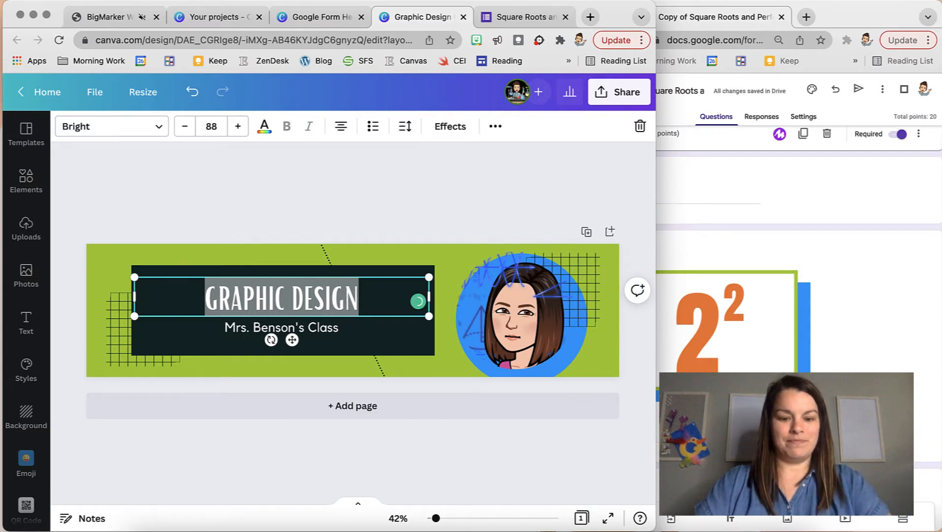
text(MRS. MECHER'S MATH SUPERSTARS!)
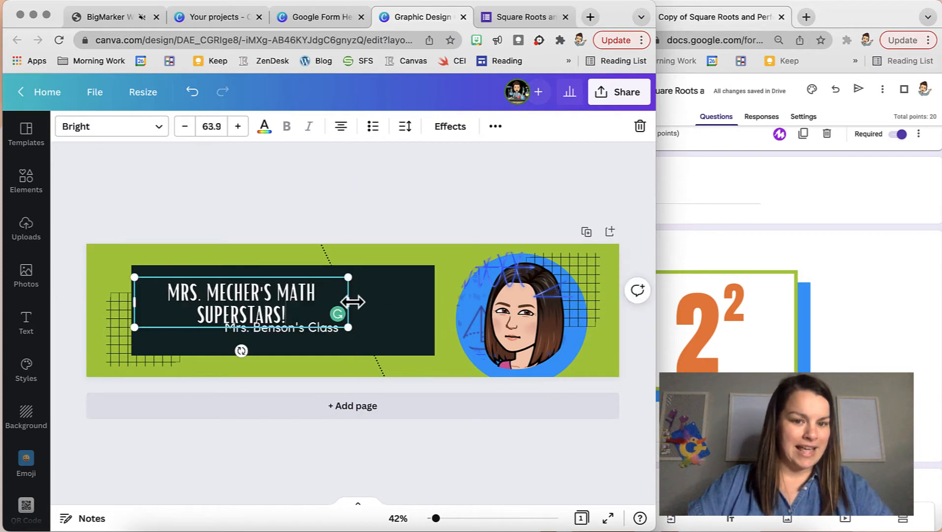
drag(348, 295, 433, 302)
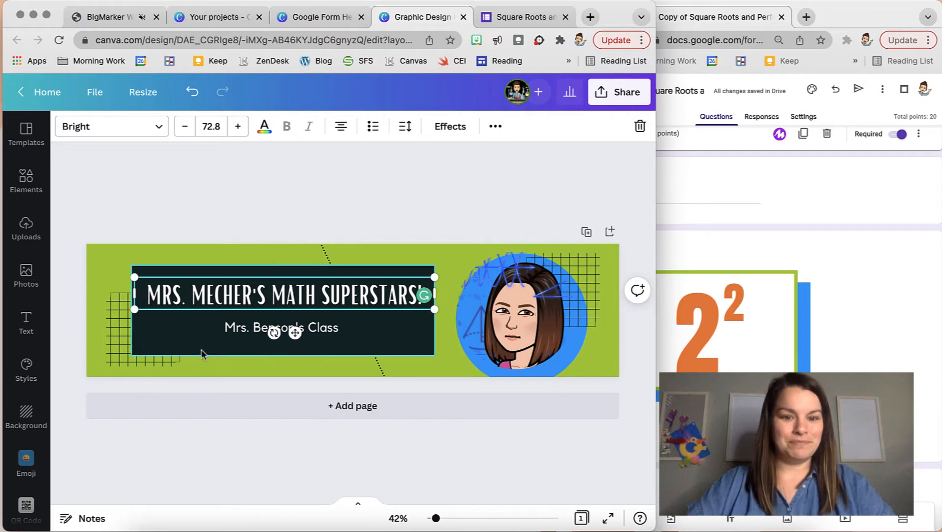
click(280, 327)
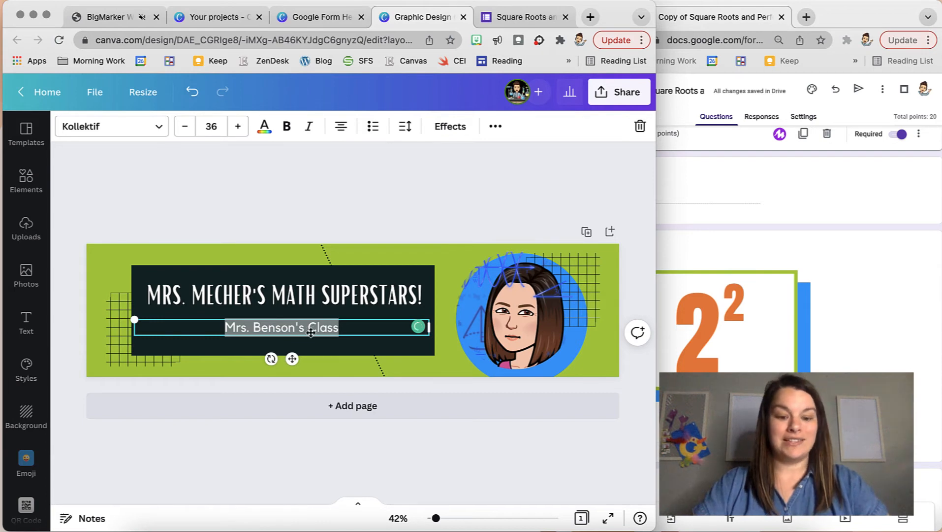
text(Square Roots and Perfect Squares)
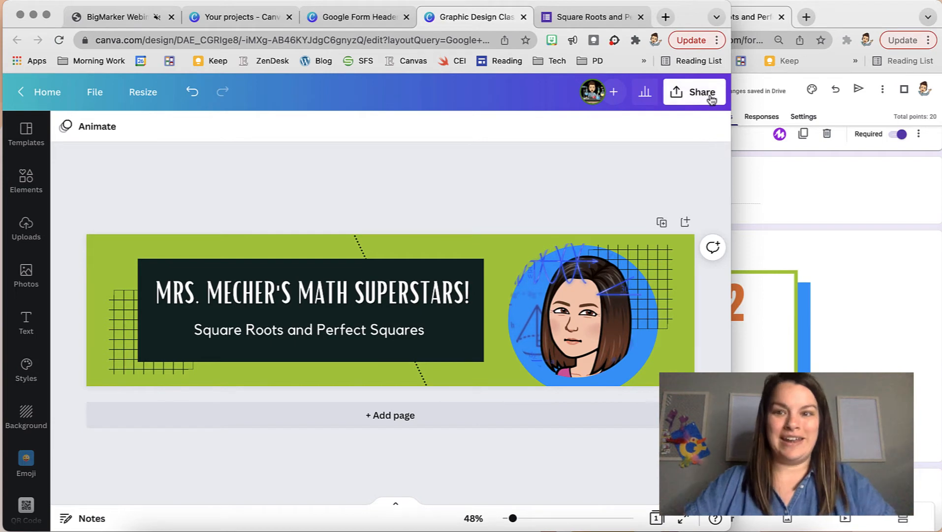
Download the header as a PNG at size 2, 3840 × 960 px
click(694, 92)
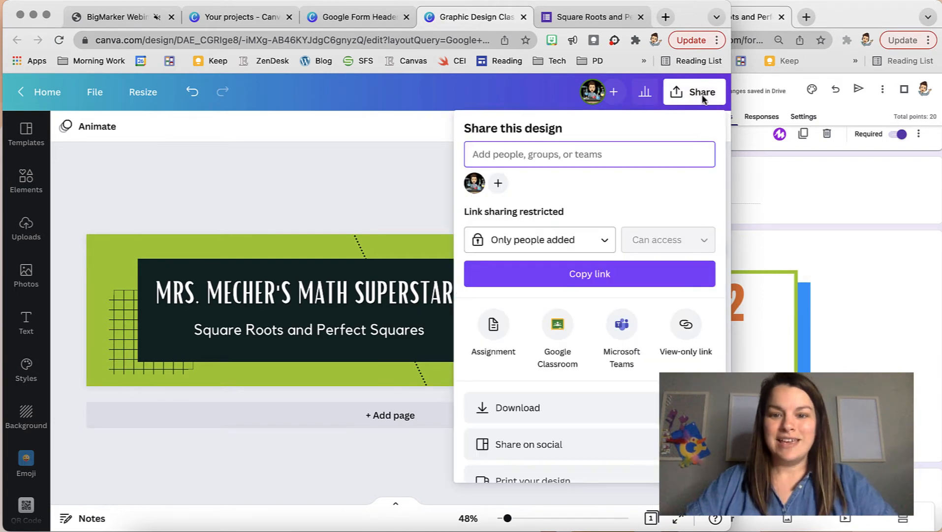
scroll(down, 3)
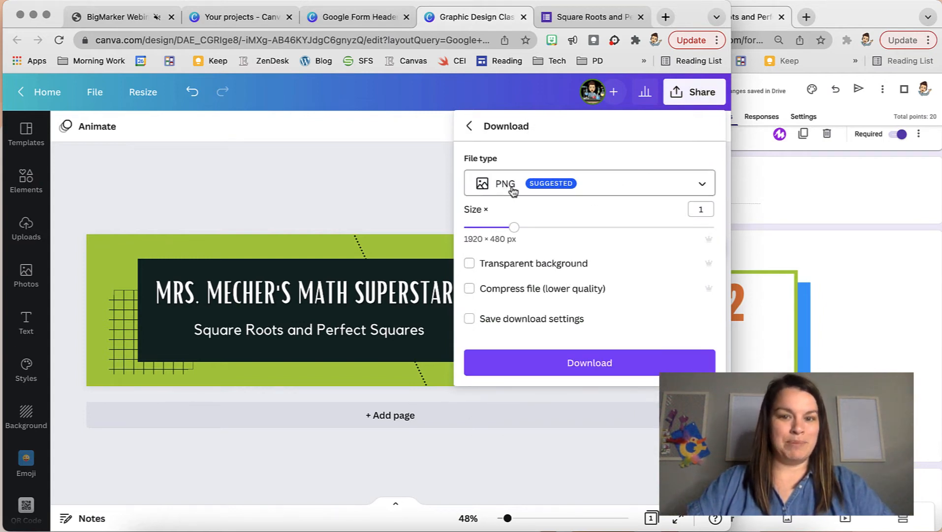
drag(514, 226, 614, 226)
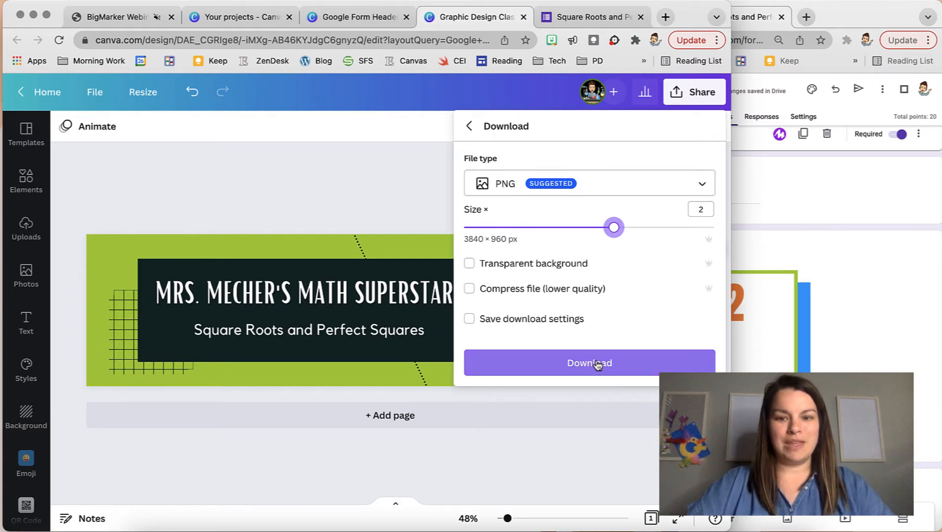
click(588, 363)
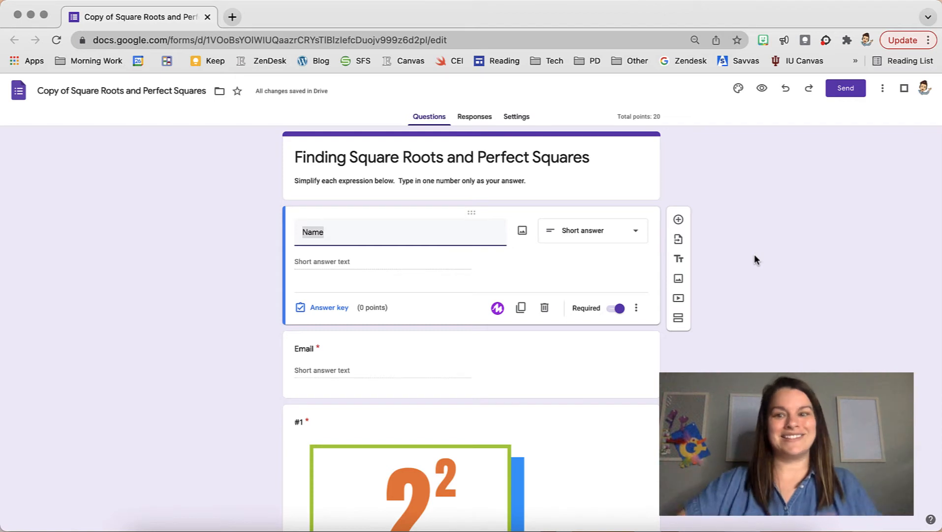
mouse_move(738, 88)
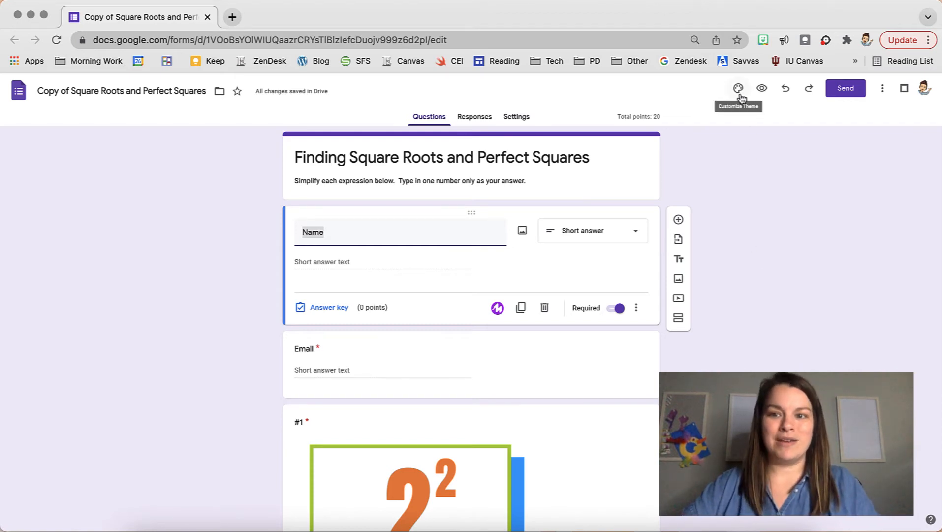
Upload the downloaded Canva banner PNG as the Google Form's header image
click(738, 88)
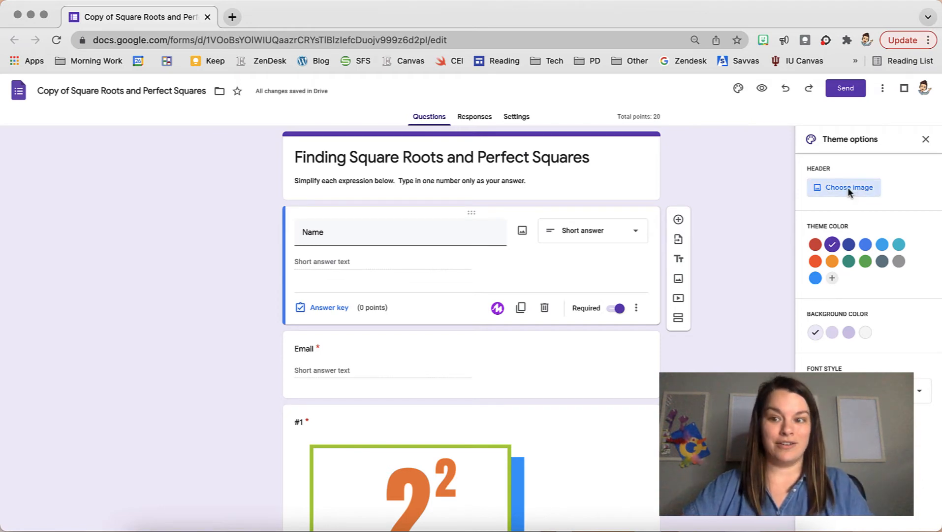
click(843, 187)
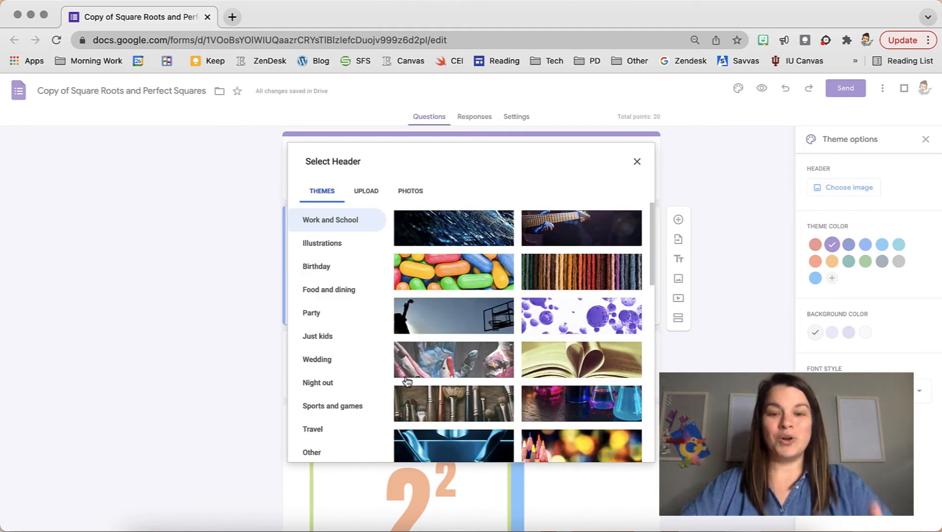
mouse_move(451, 249)
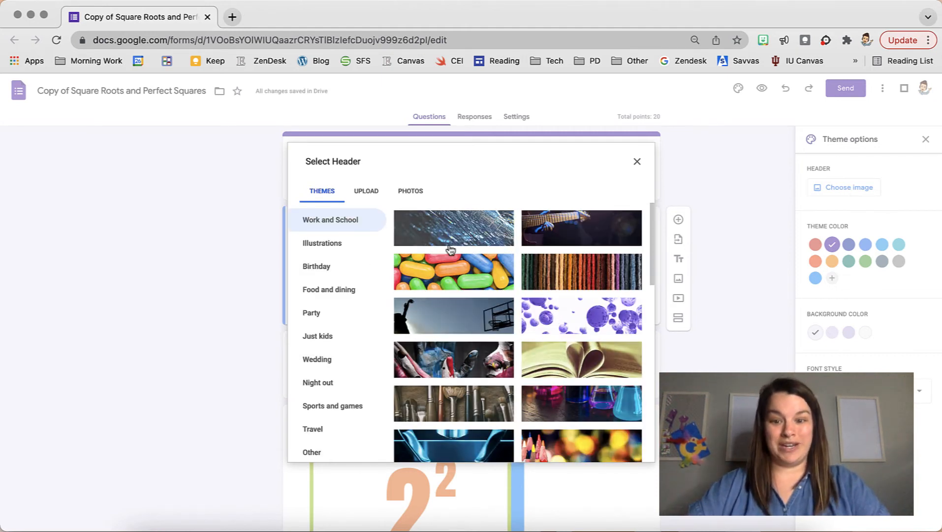
click(365, 191)
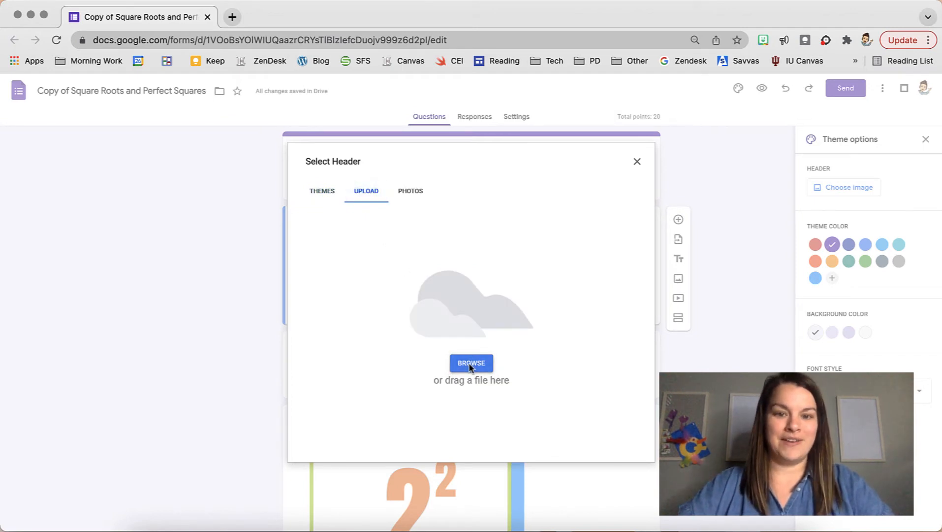
click(471, 363)
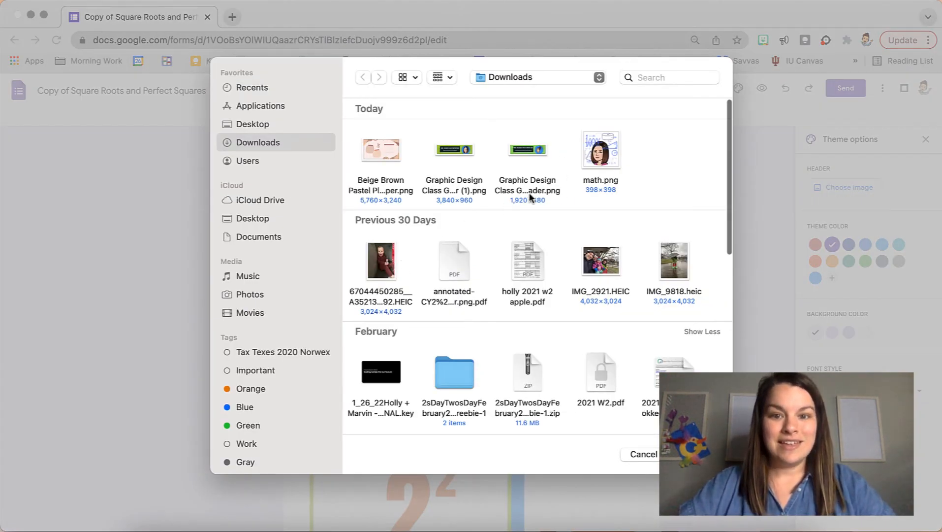
click(642, 453)
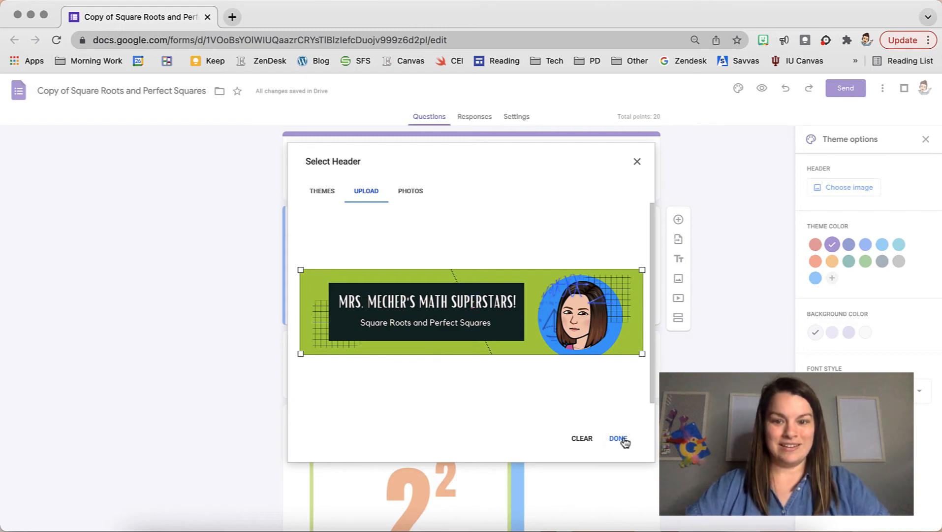
click(618, 438)
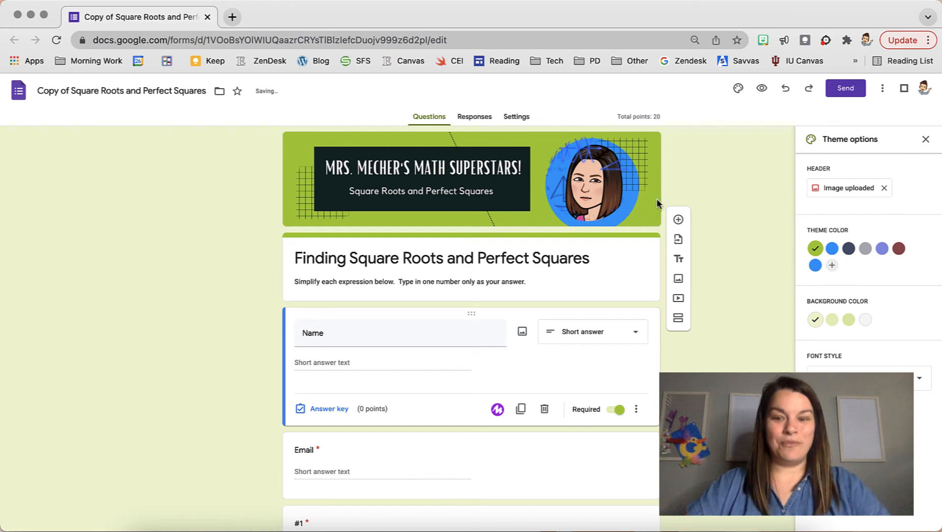
mouse_move(749, 292)
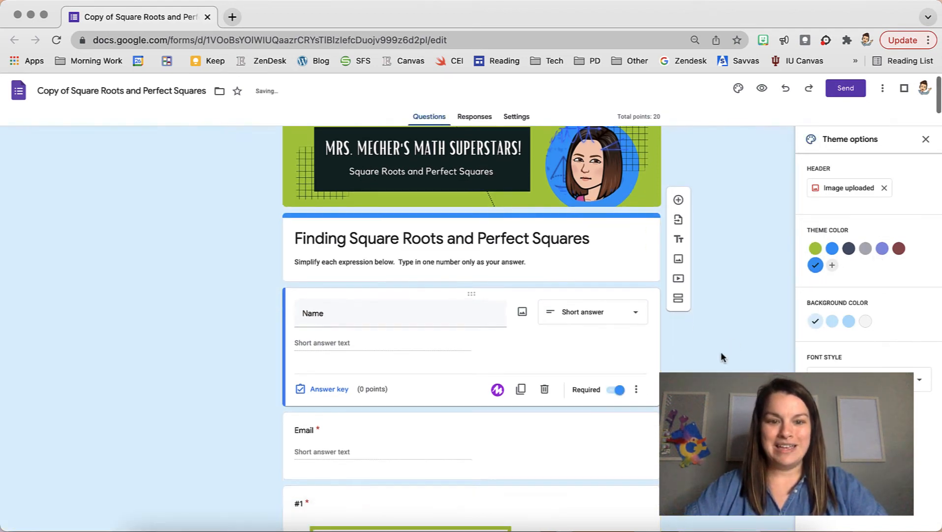
Switch the form theme colour to blue and begin adding a custom colour
scroll(down, 3)
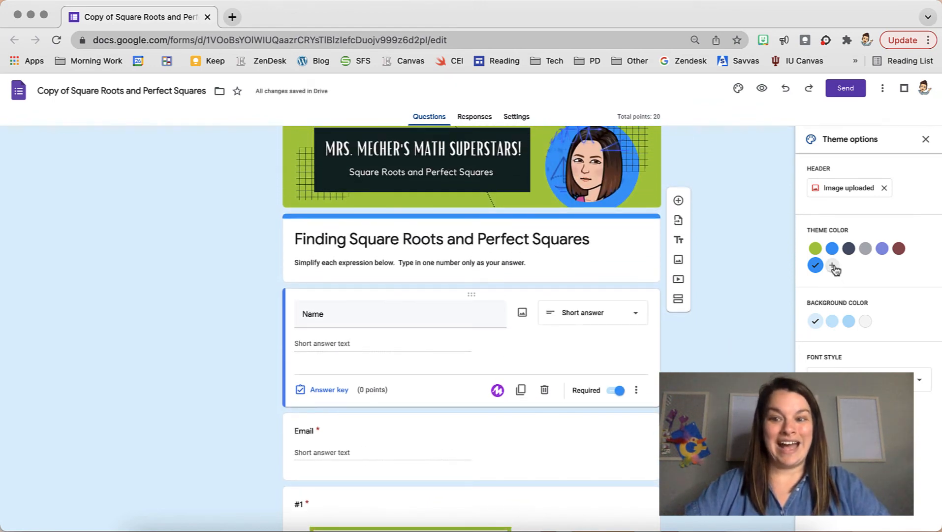
click(834, 266)
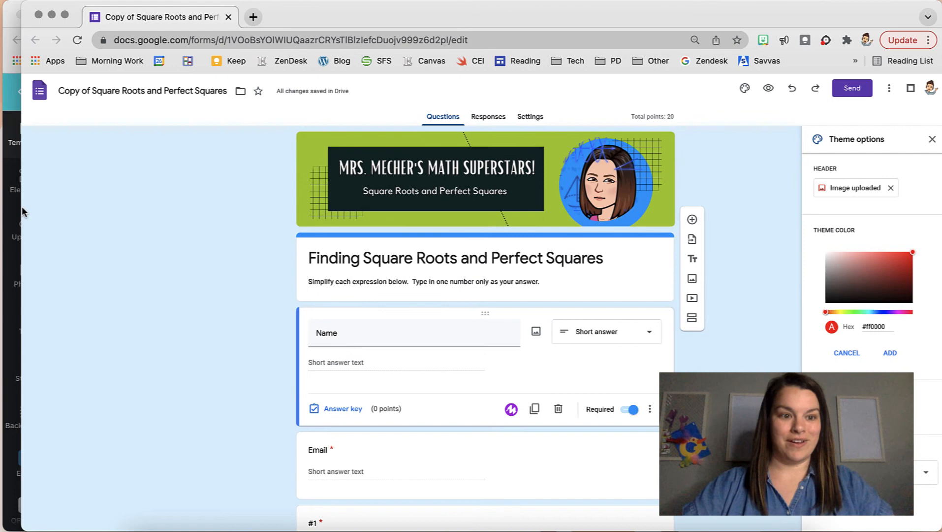
Copy the Canva circle's hex code #0099FF into the form's custom colour field
click(514, 16)
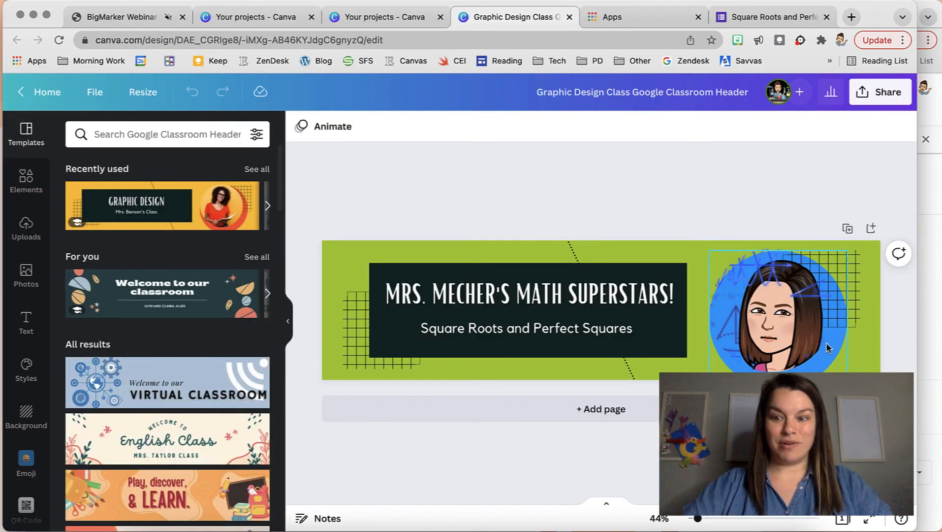
click(775, 306)
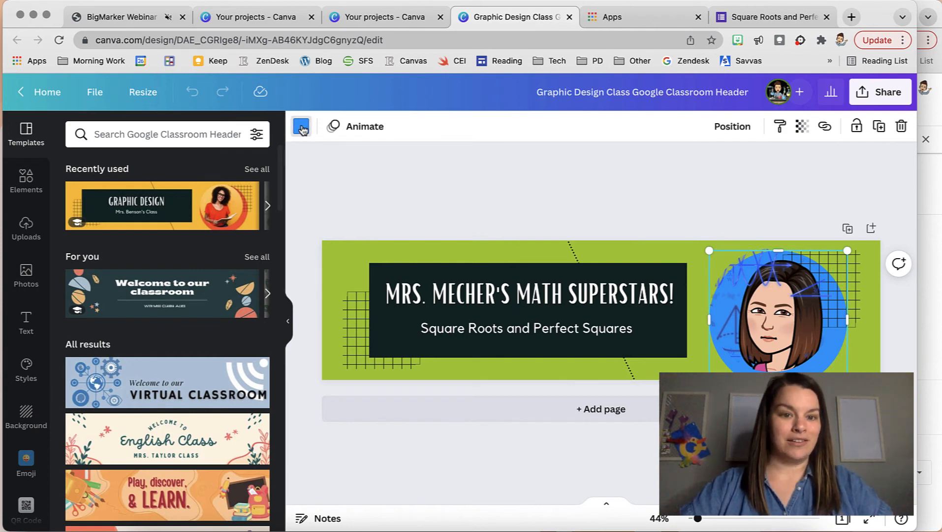
click(300, 126)
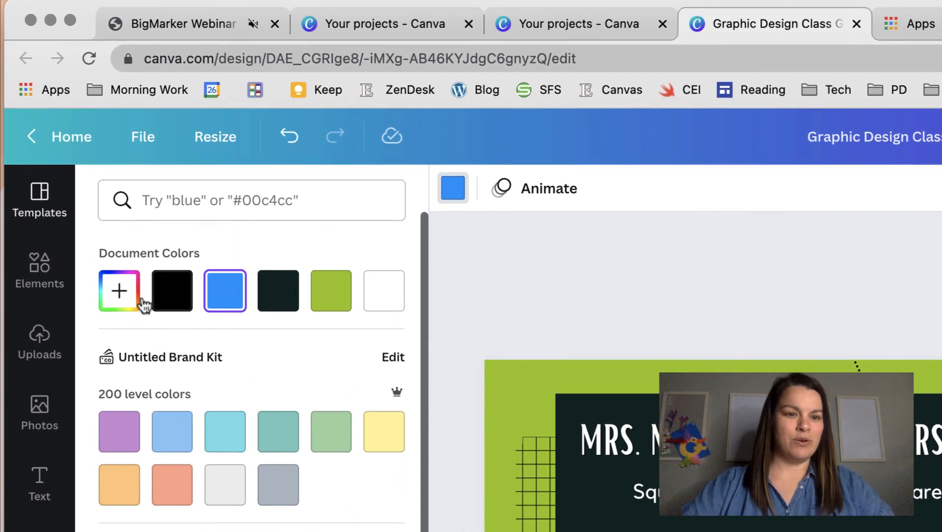
click(119, 291)
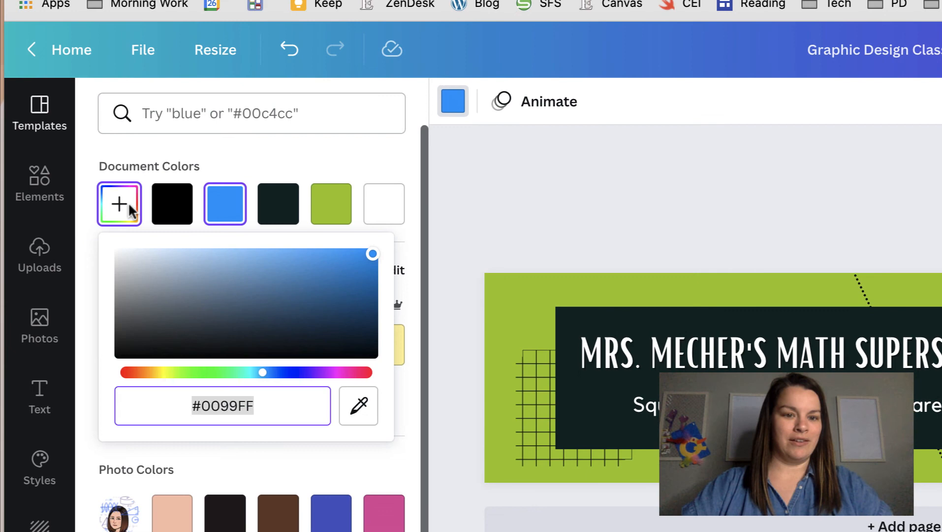
click(222, 405)
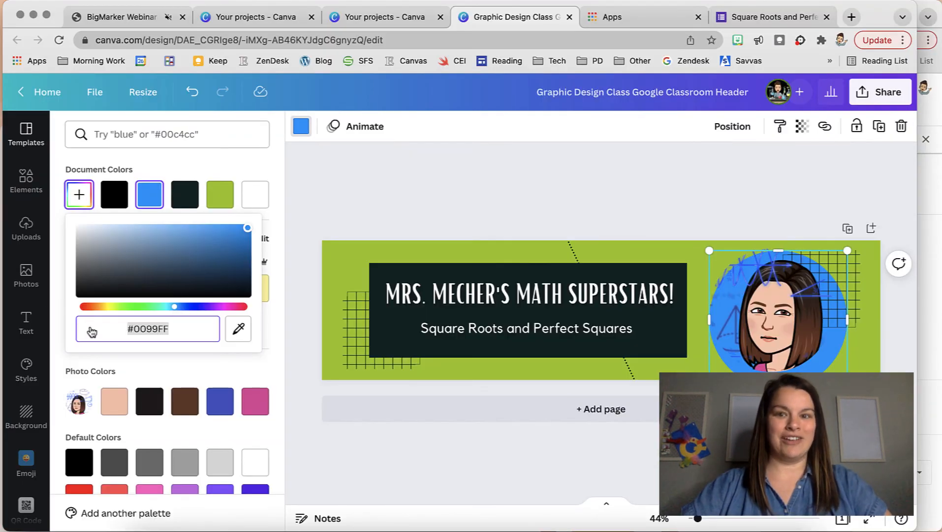
click(771, 16)
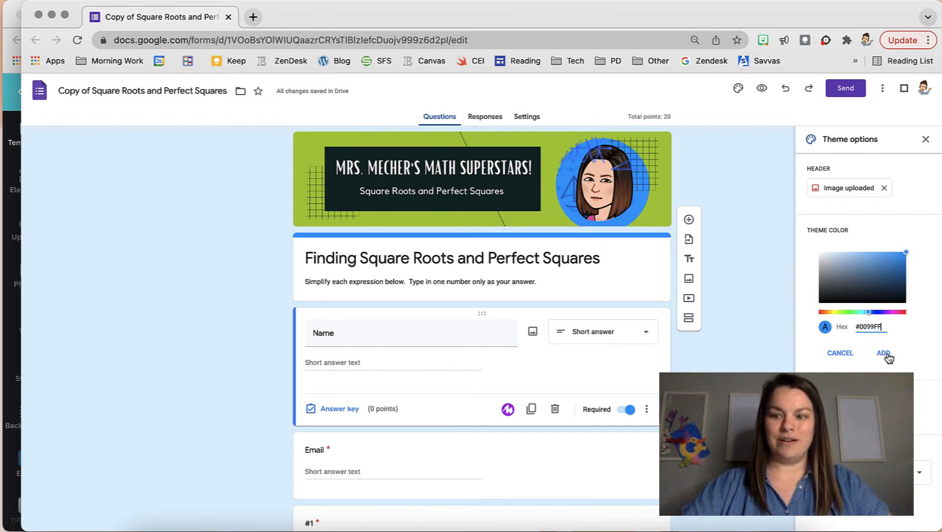
Add #0099FF as the form's theme colour and preview the finished form
click(883, 352)
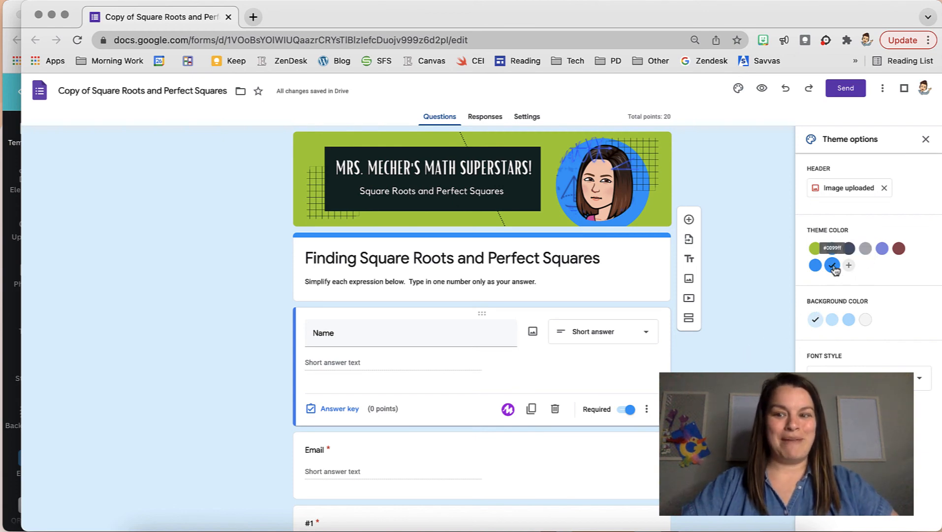
scroll(down, 3)
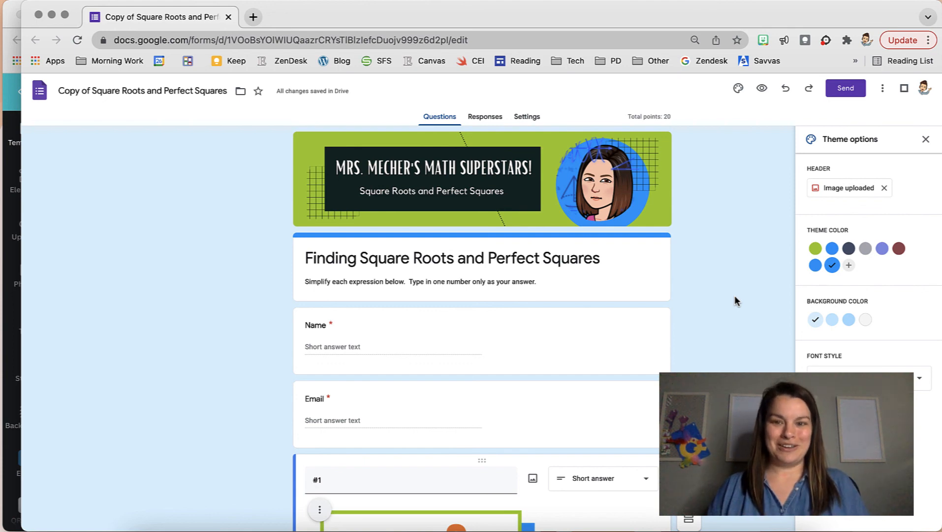
click(760, 88)
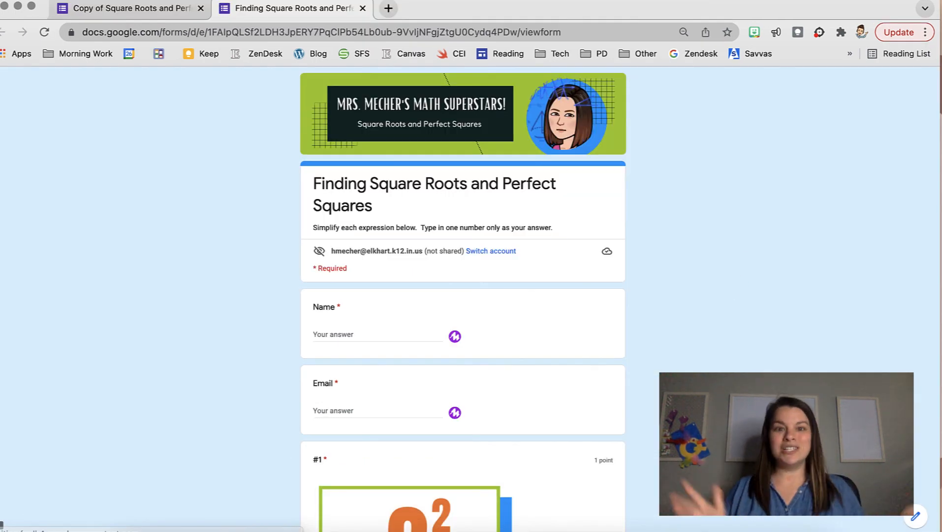